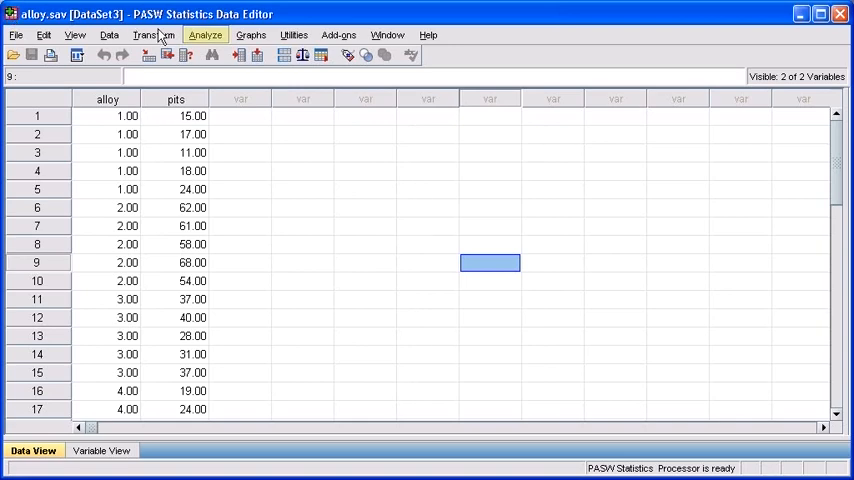
Step: Launch the One-Way ANOVA setup from the Analyze menu's Compare Means group
click(208, 36)
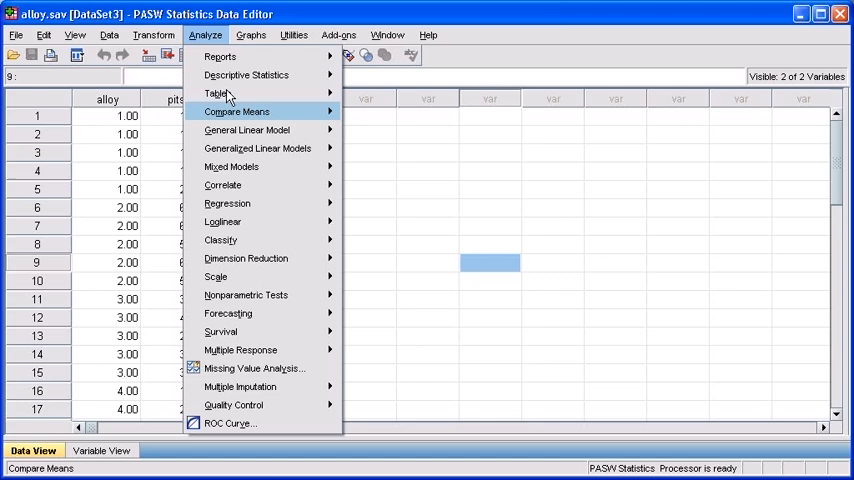
mouse_move(234, 112)
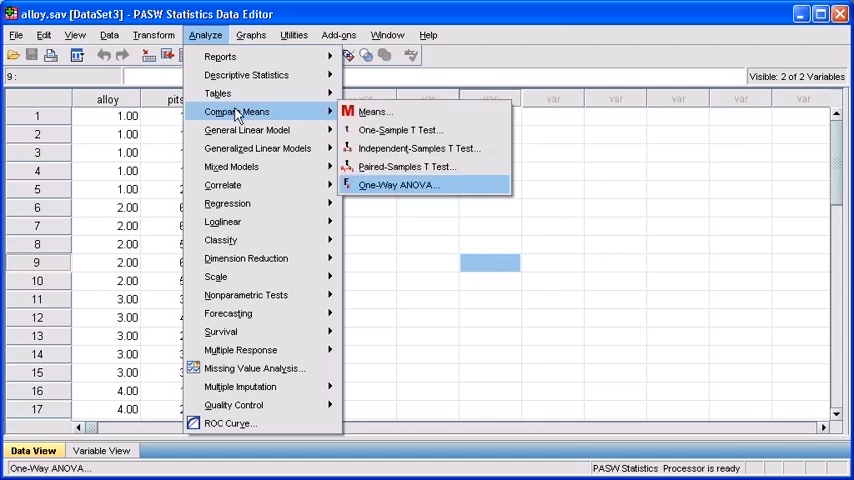
mouse_move(408, 184)
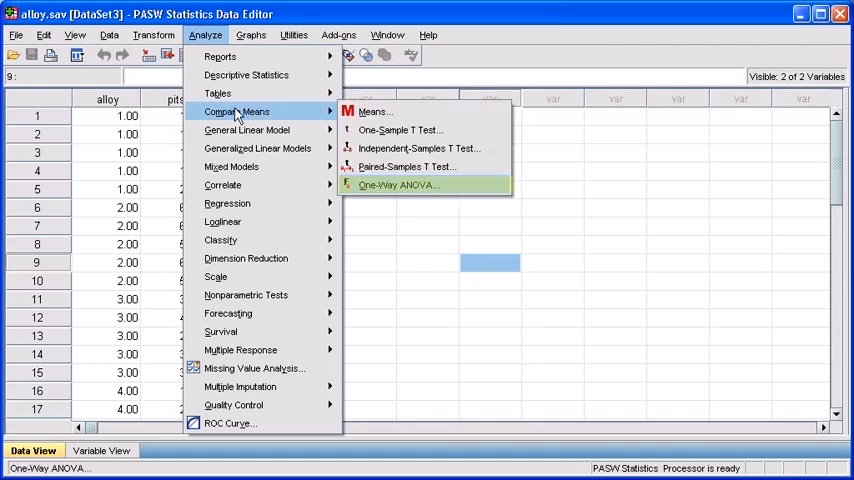
click(400, 184)
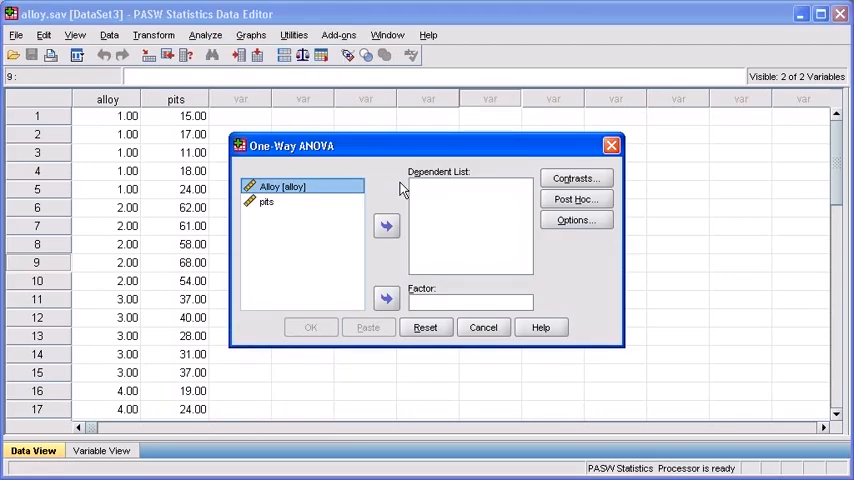
Step: Assign pits to the Dependent List and alloy to the Factor box
click(266, 200)
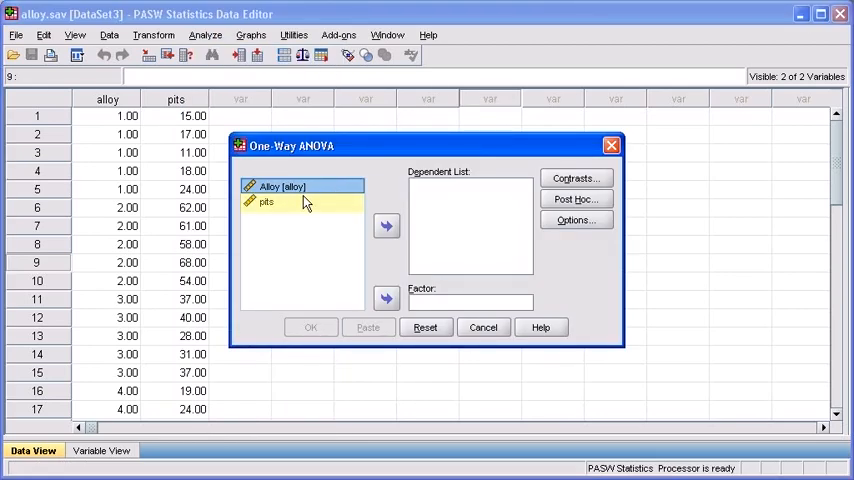
click(268, 204)
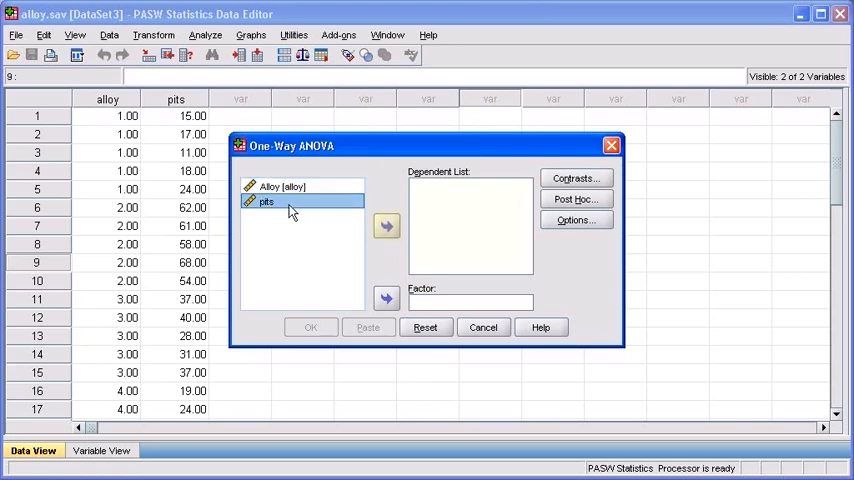
click(386, 224)
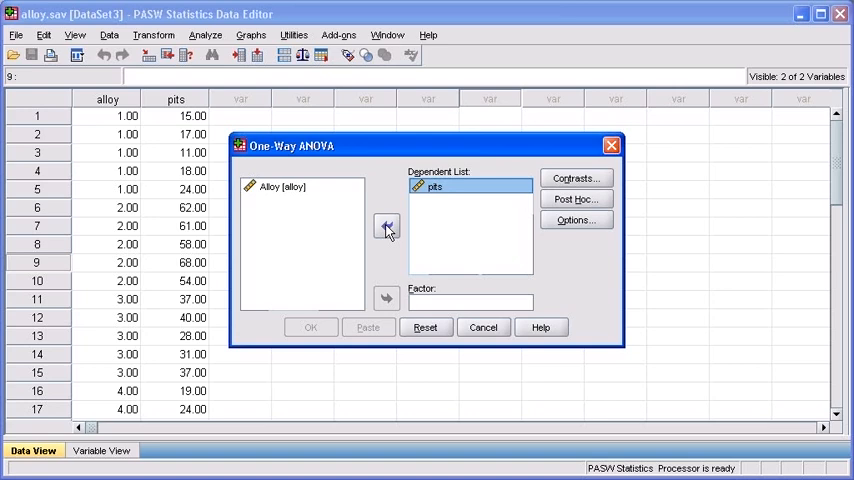
click(286, 188)
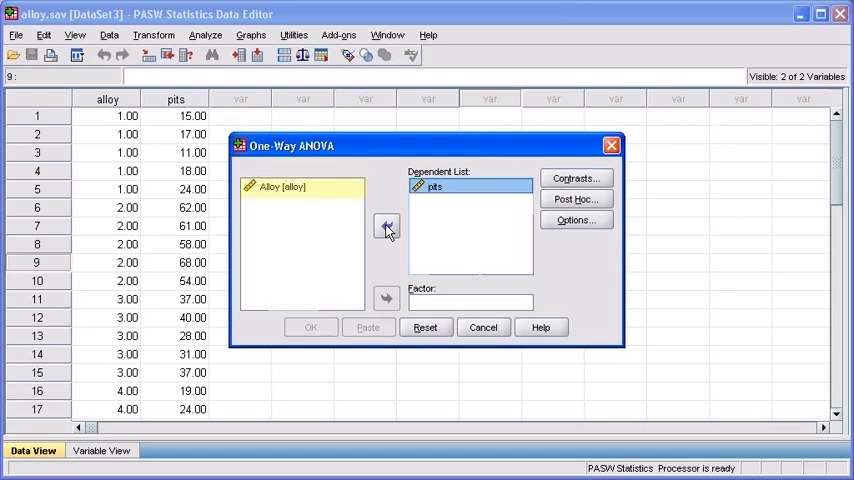
click(290, 188)
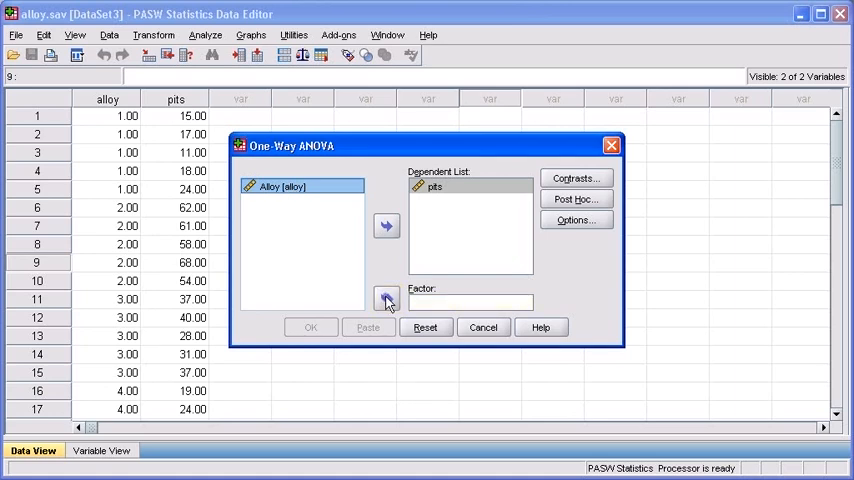
click(384, 300)
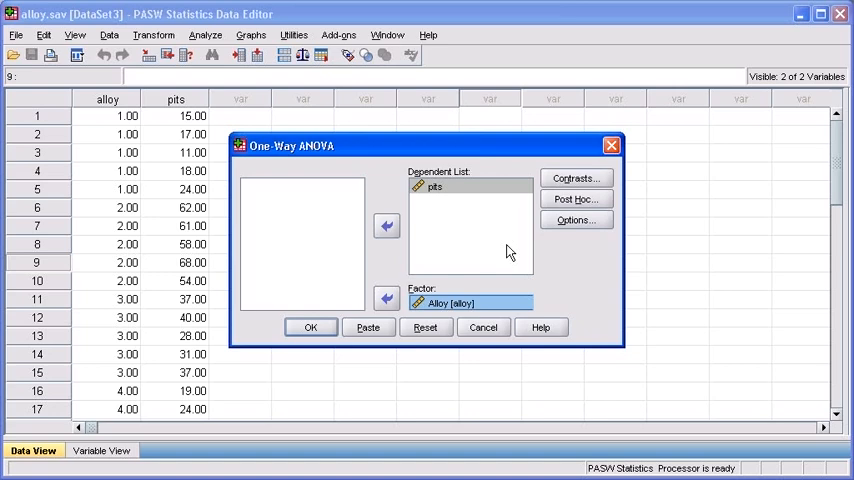
Step: Enable Descriptive statistics and a Means plot in Options, then run the ANOVA
click(576, 220)
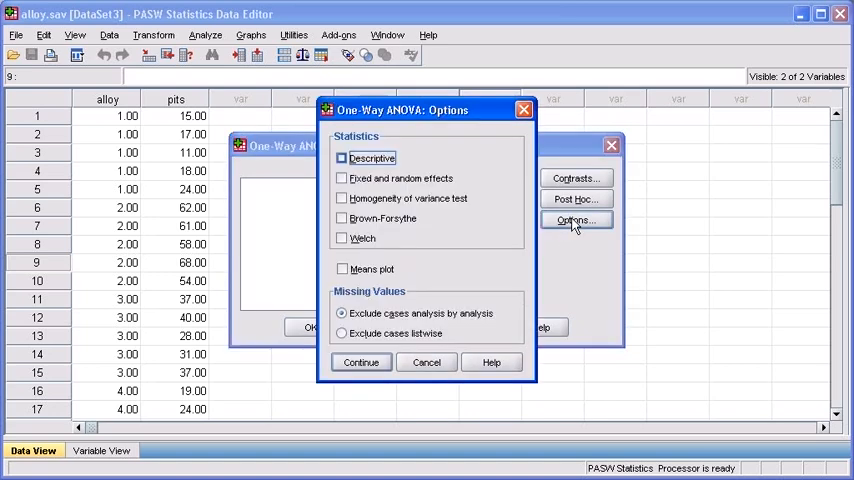
click(342, 158)
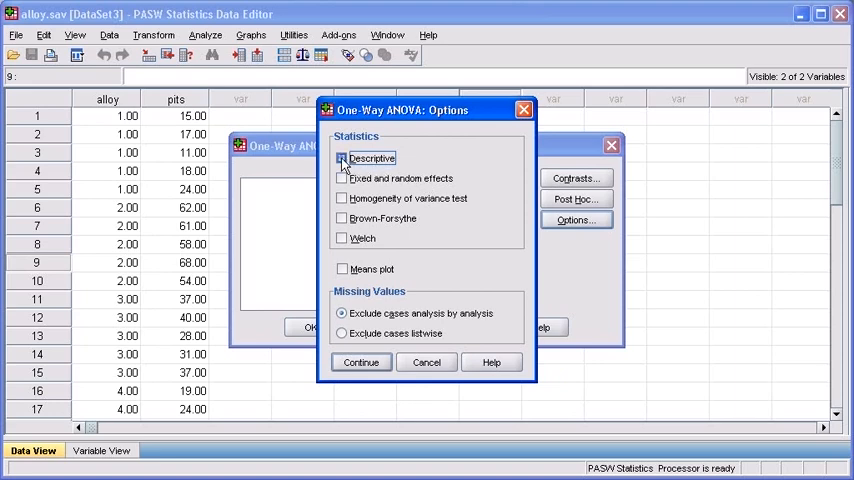
click(342, 158)
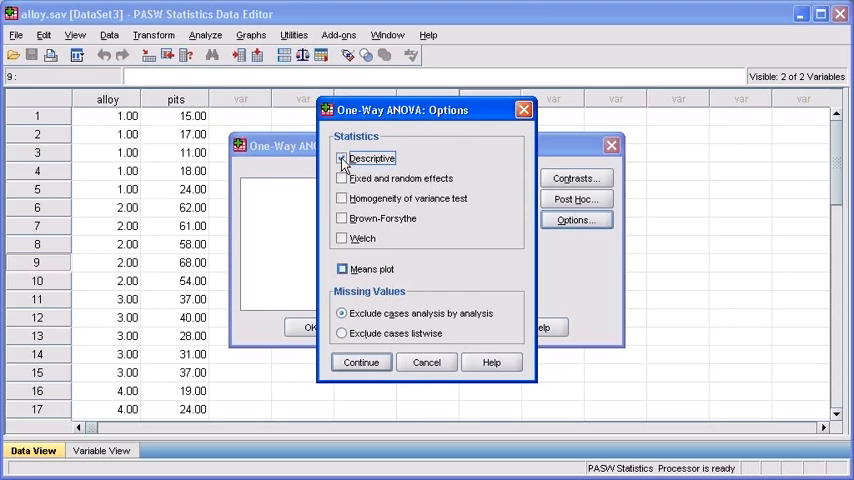
click(342, 268)
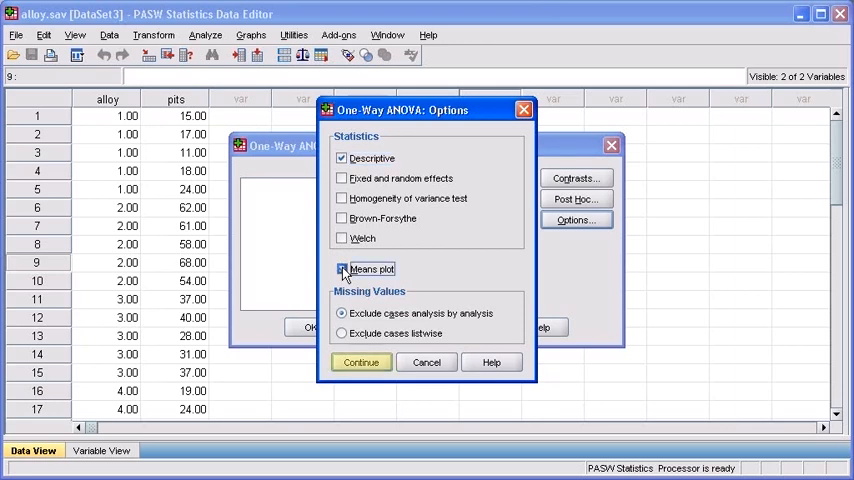
click(360, 362)
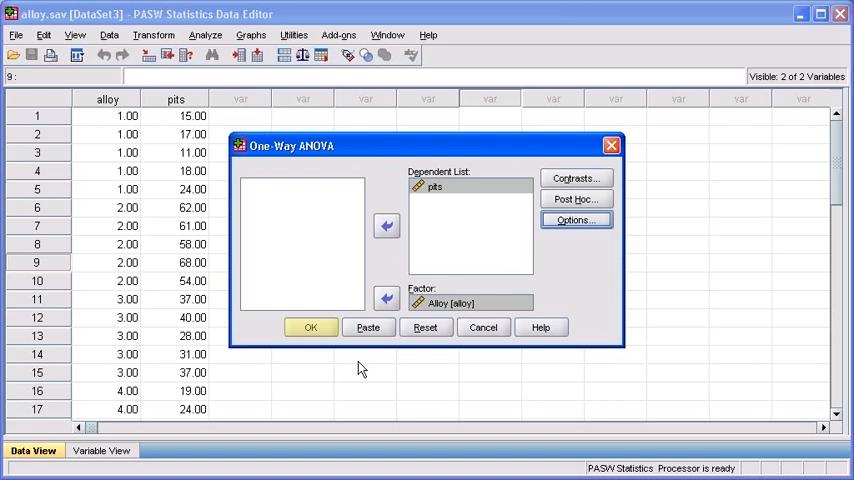
mouse_move(340, 352)
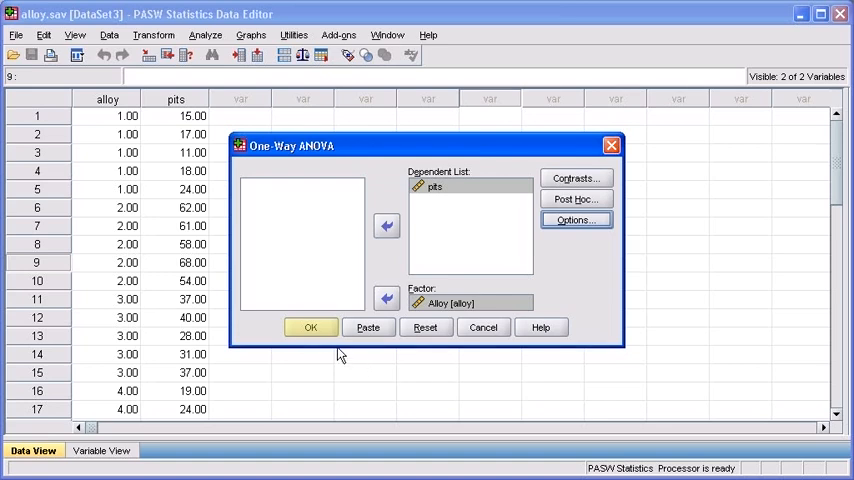
click(312, 328)
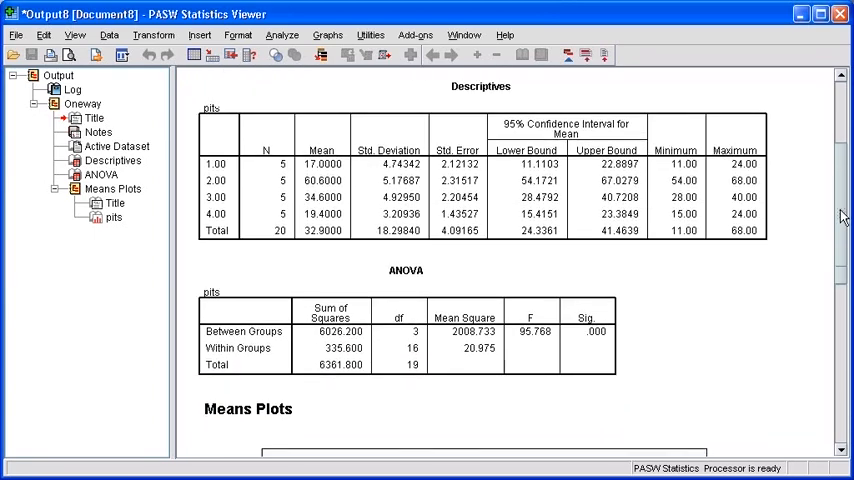
scroll(down, 3)
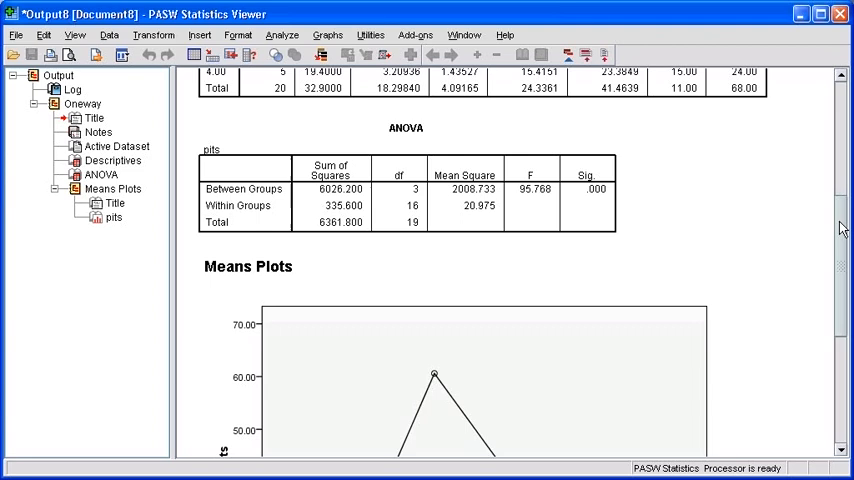
scroll(down, 3)
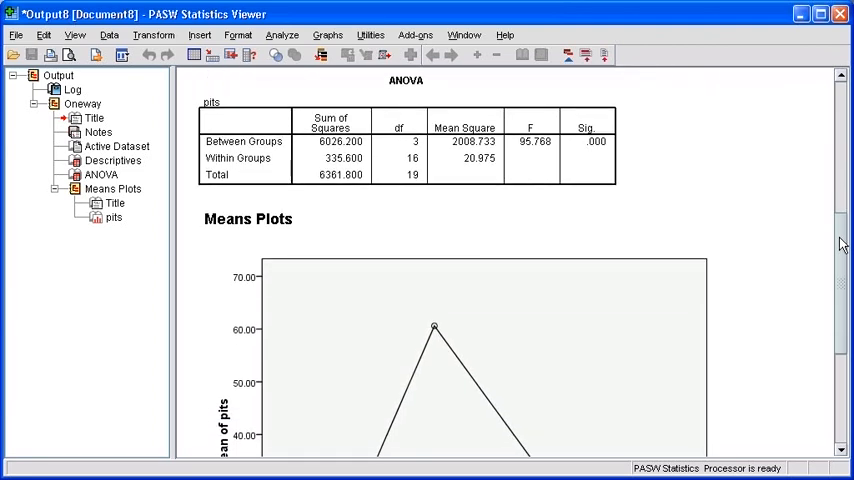
scroll(down, 3)
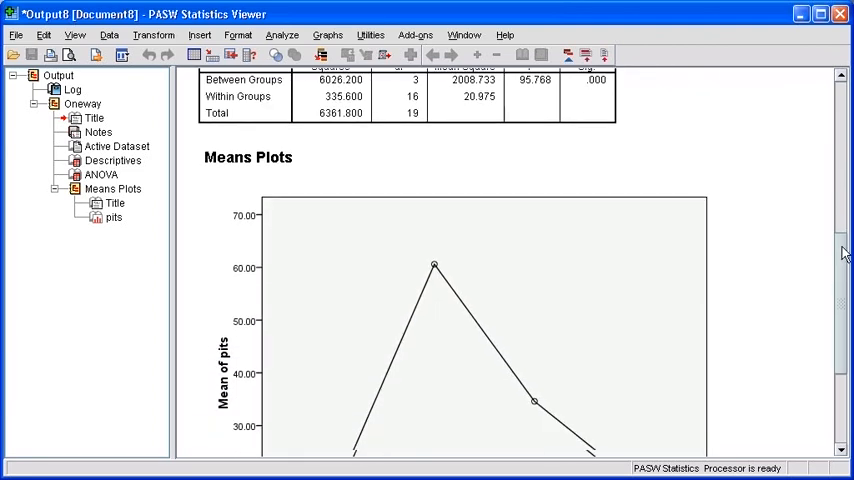
scroll(down, 3)
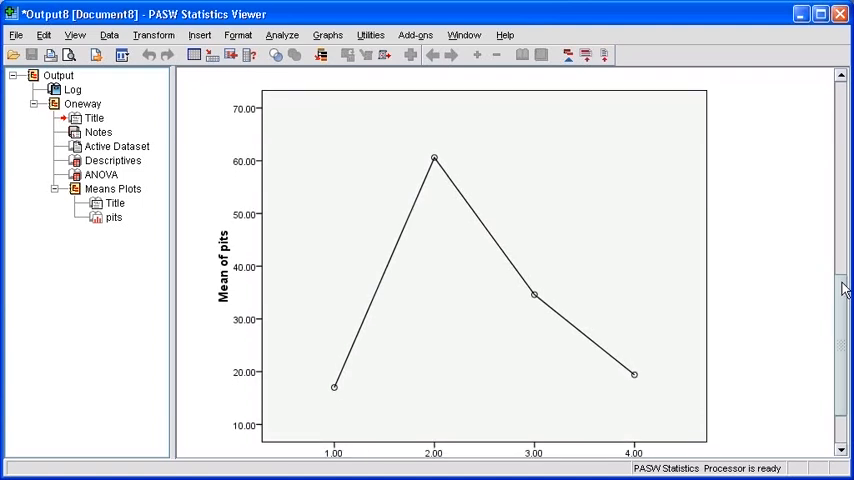
scroll(down, 3)
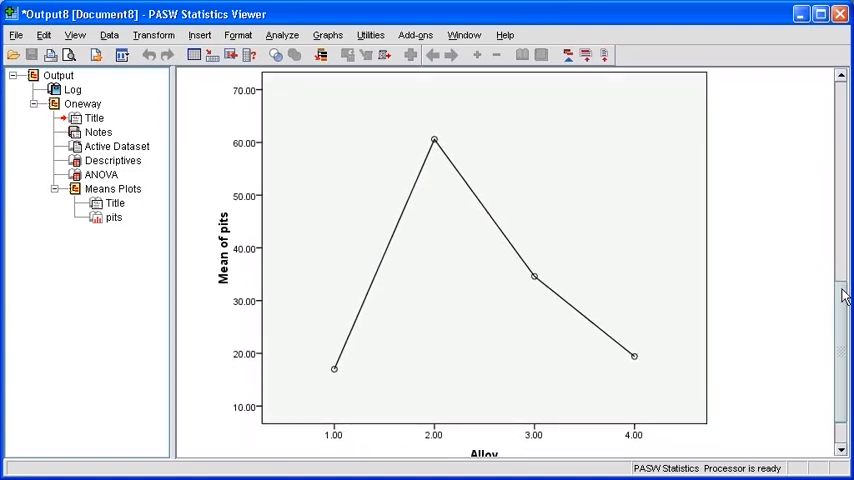